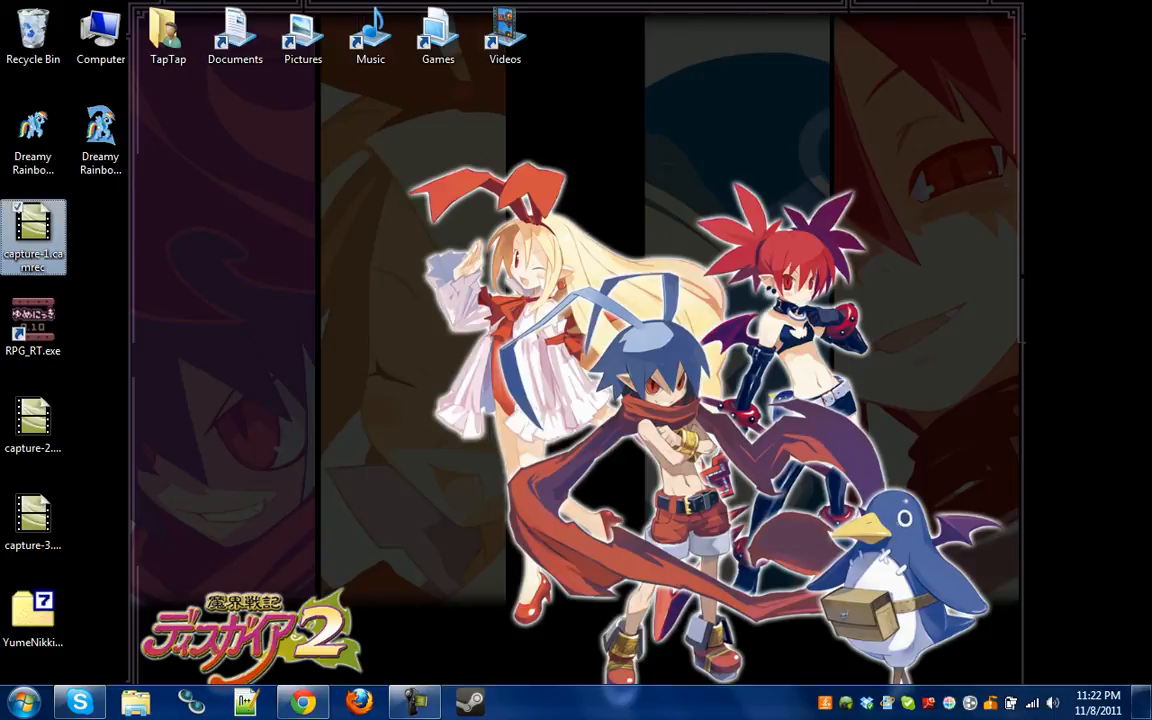
click(32, 236)
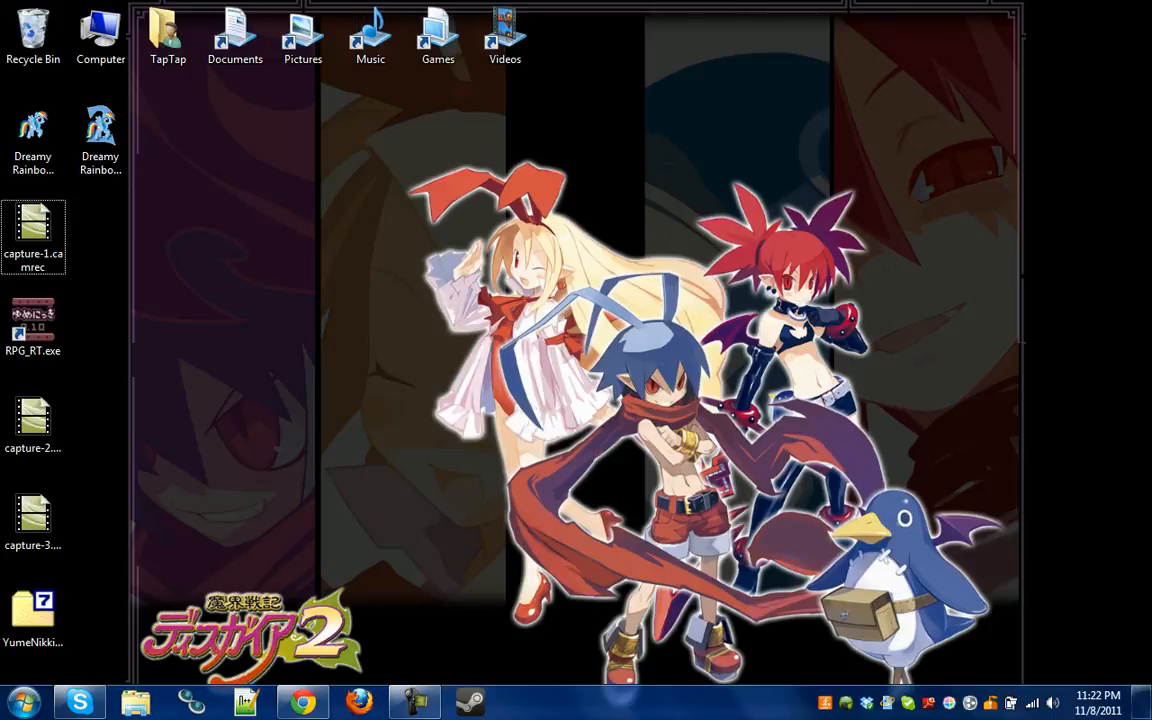